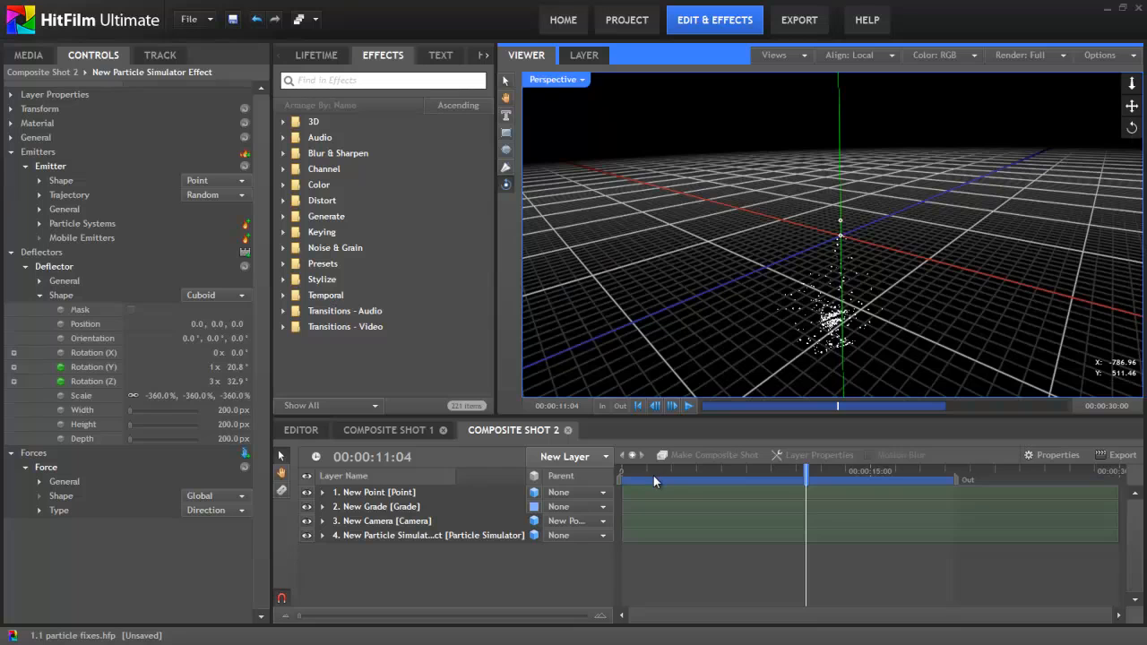
- Scrub the playhead back to the start, then to about two seconds in
drag(806, 472, 639, 473)
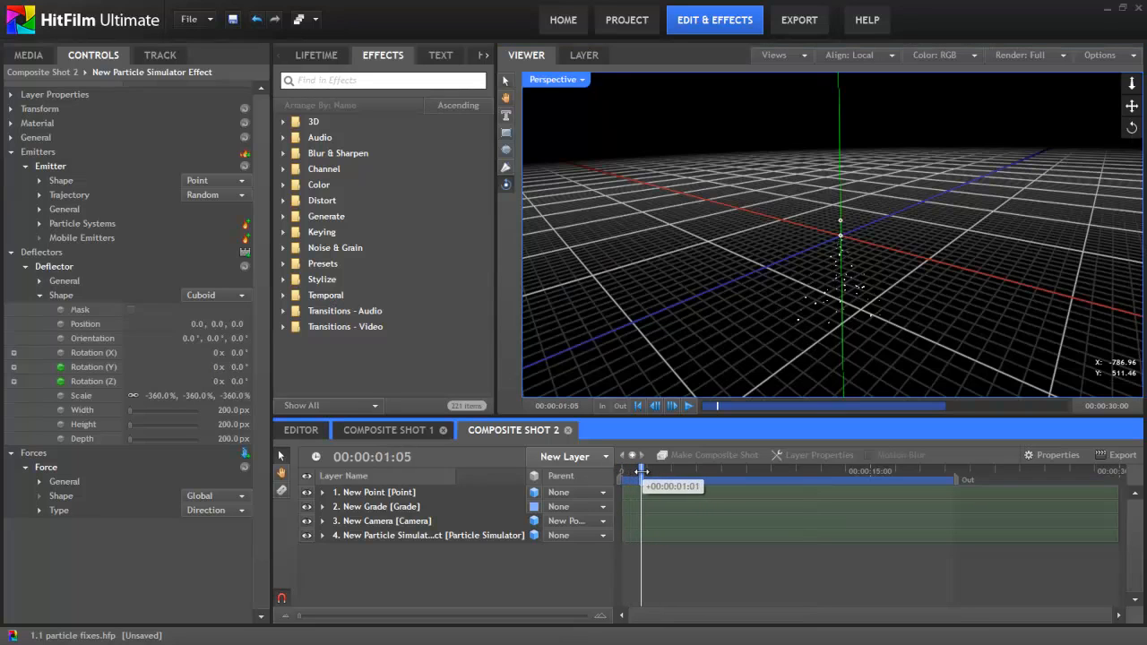
drag(641, 471, 659, 472)
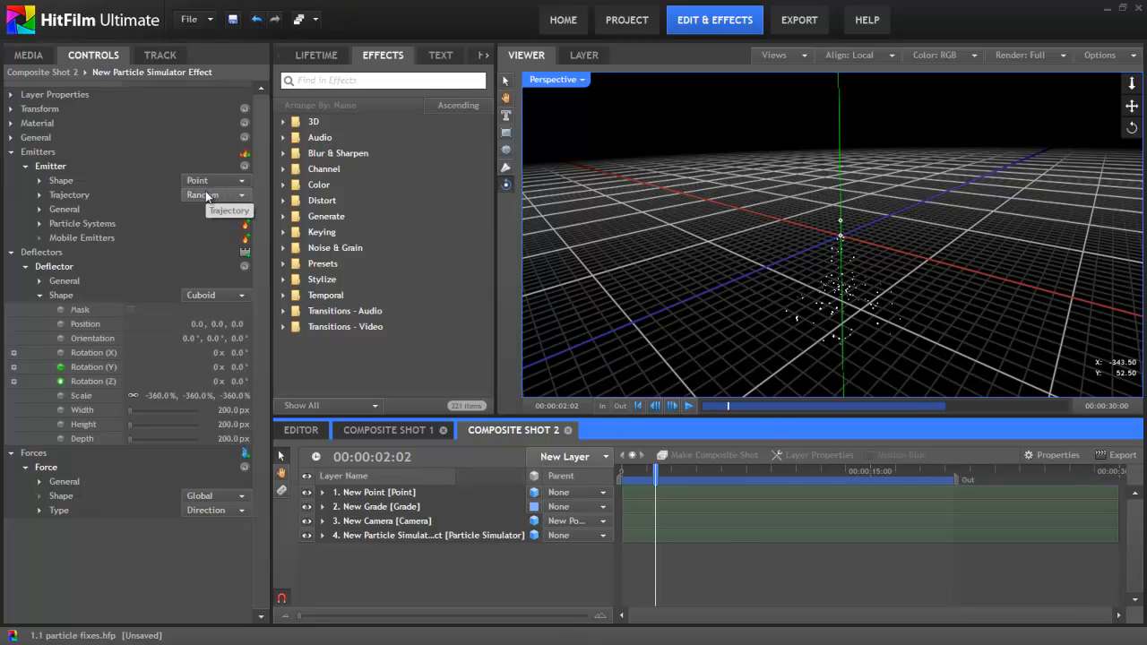
mouse_move(150, 199)
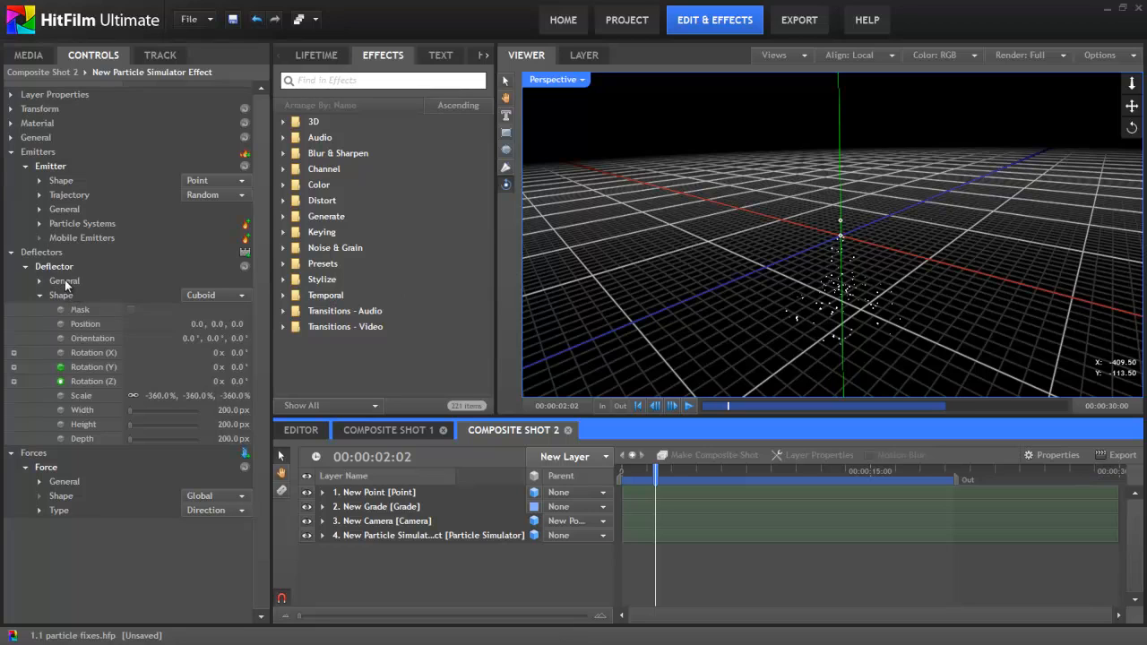
mouse_move(70, 302)
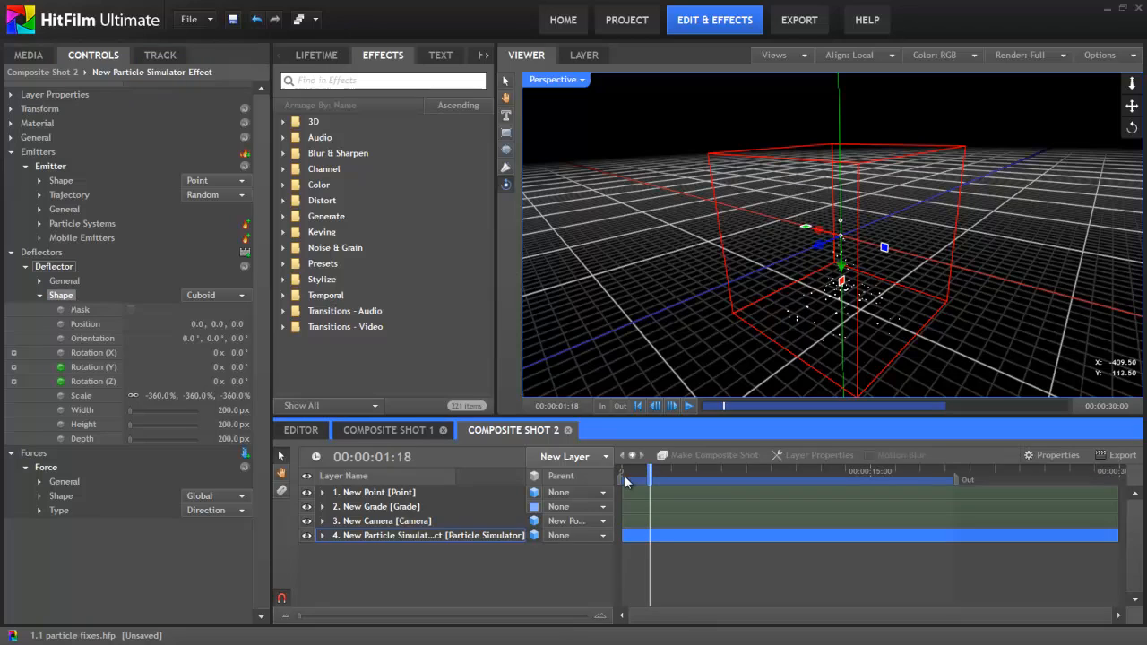
- Select the Particle Simulator layer and expand it to show the deflector rotation keyframes
click(648, 472)
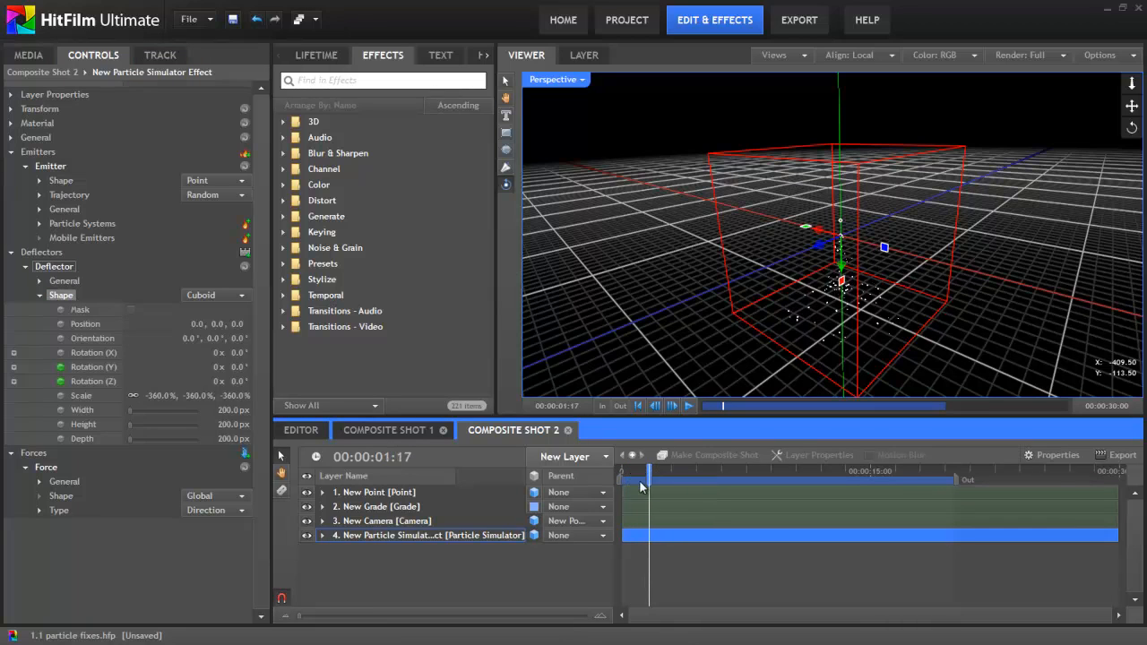
click(322, 535)
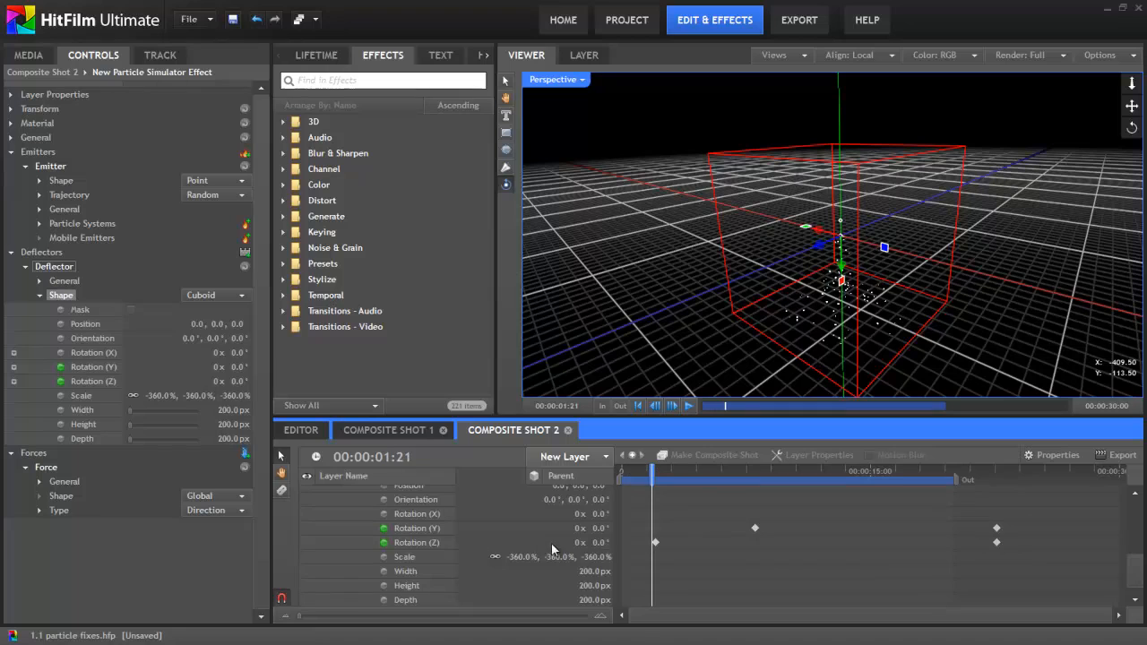
mouse_move(126, 368)
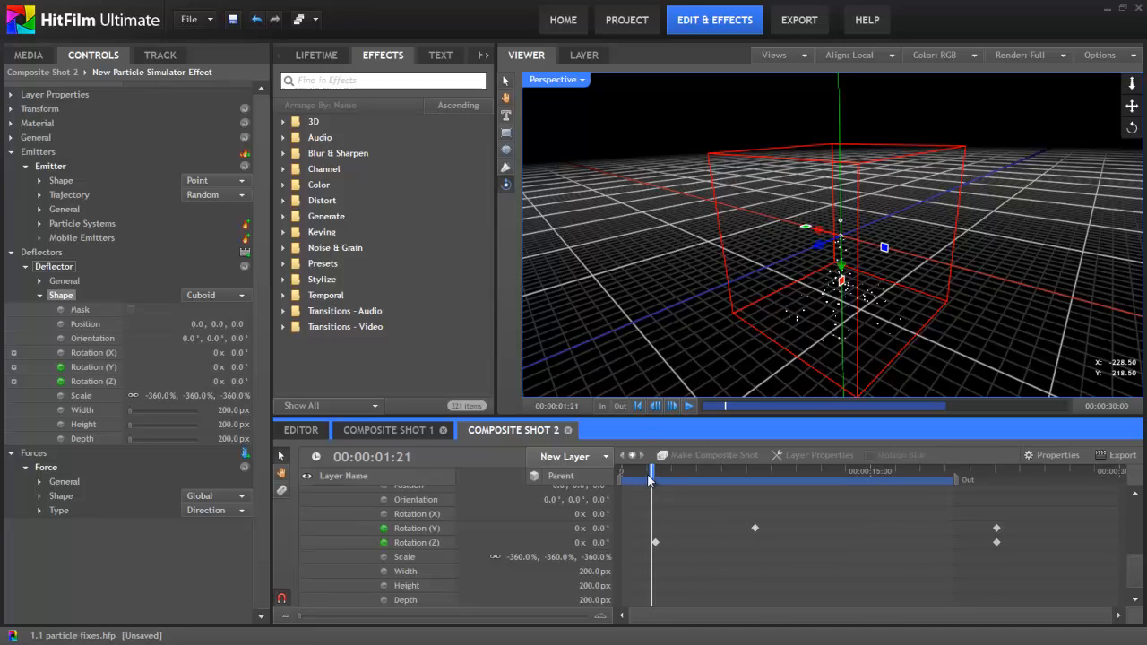
- Scrub forward to about nine seconds watching the cuboid tumble, then scrub back
drag(651, 472, 660, 473)
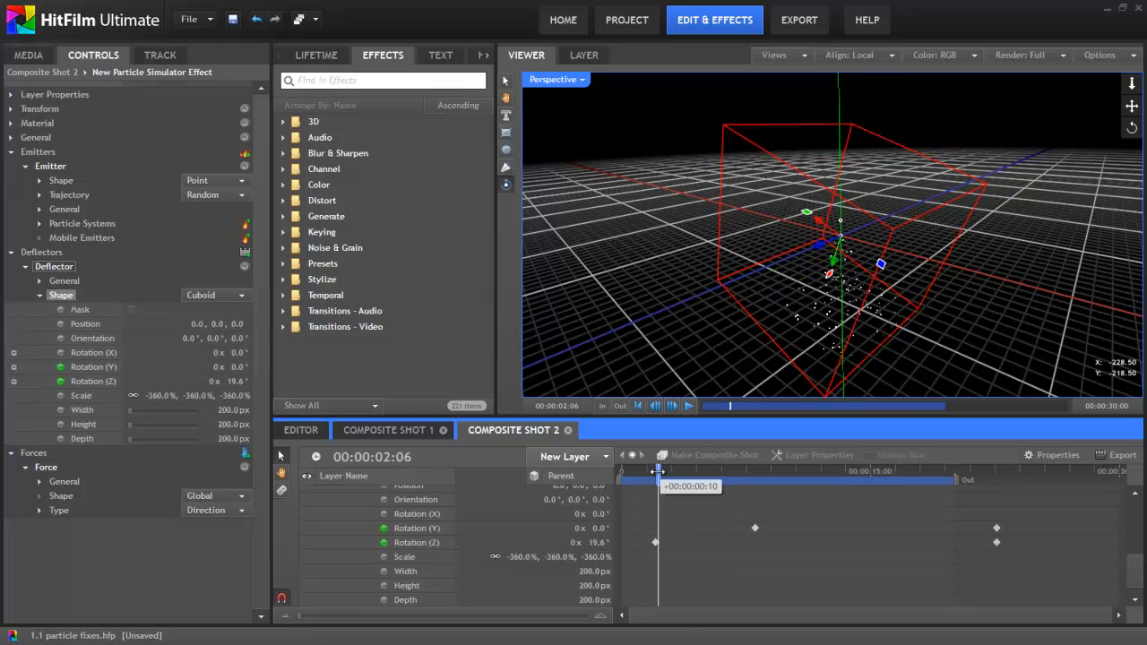
drag(655, 479, 668, 479)
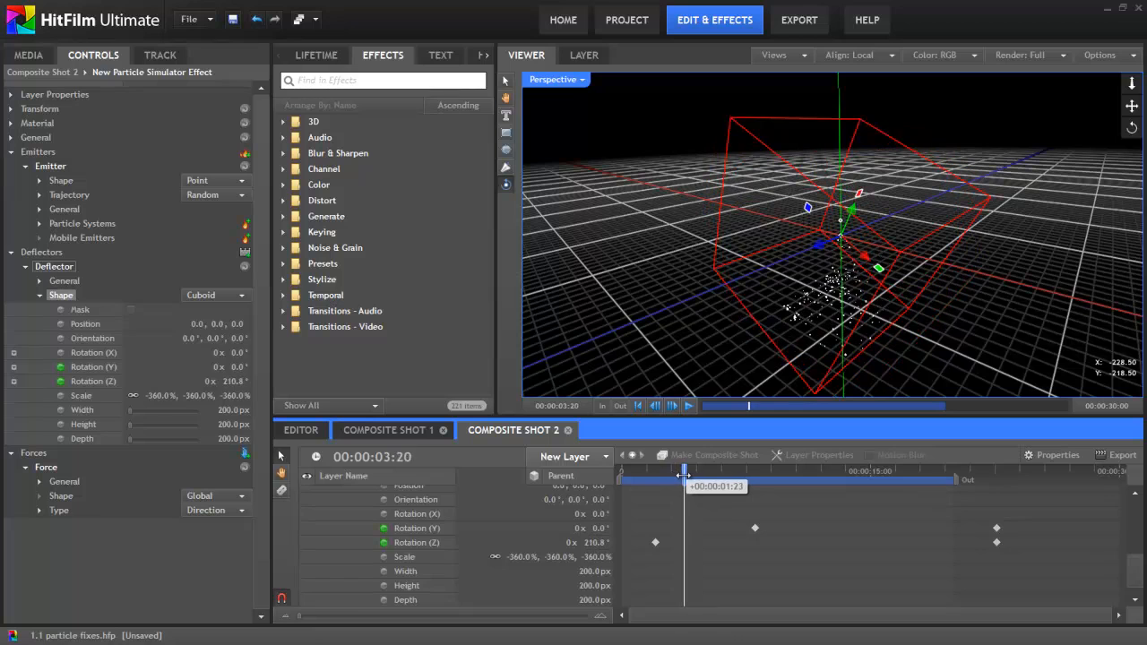
drag(685, 473, 697, 473)
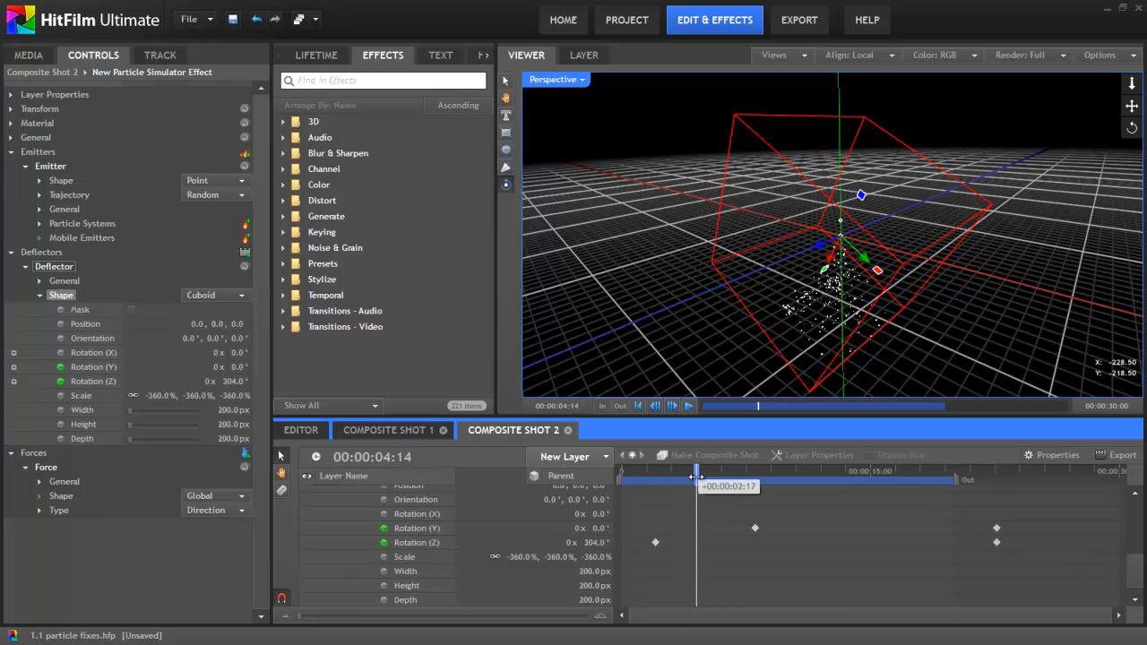
drag(698, 471, 713, 471)
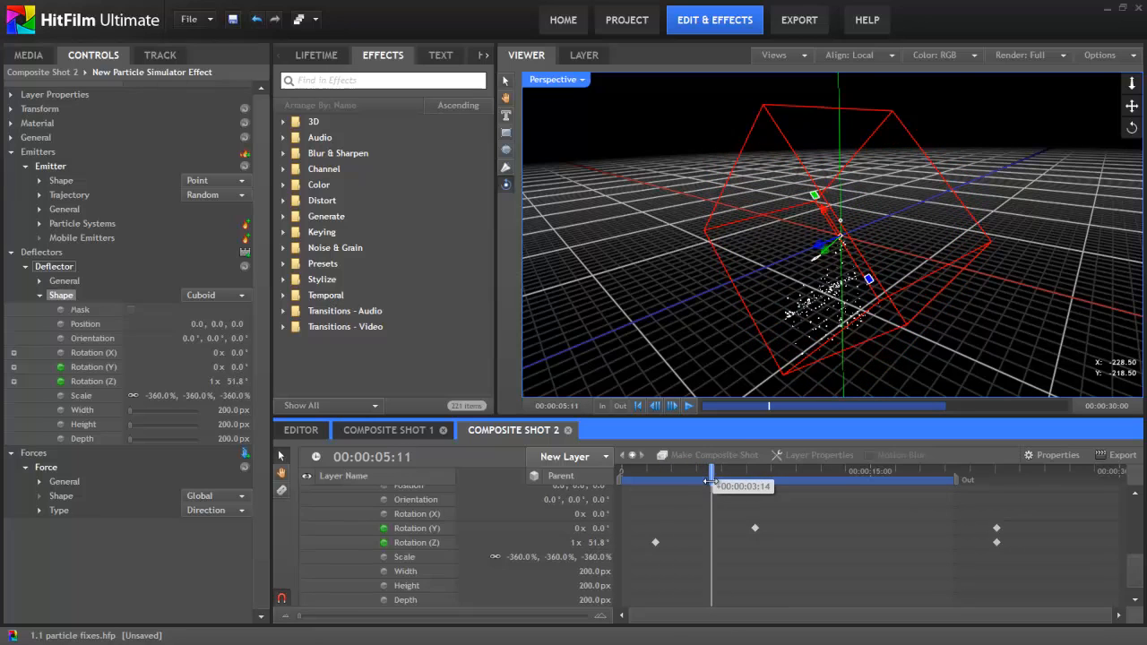
drag(711, 486, 733, 486)
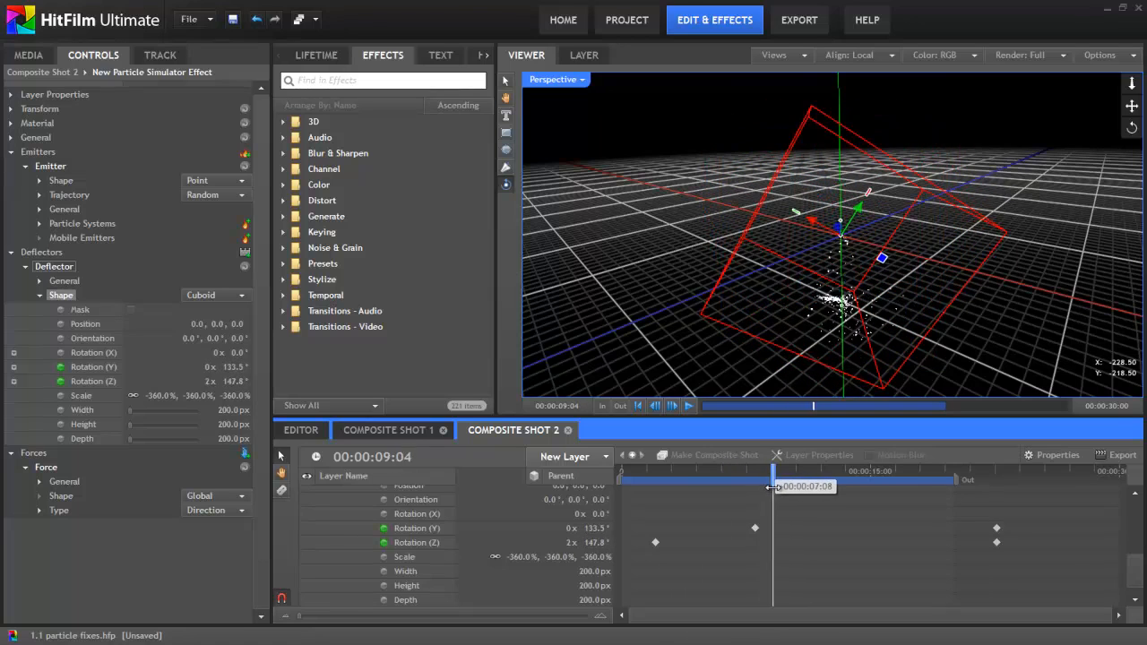
drag(773, 479, 787, 479)
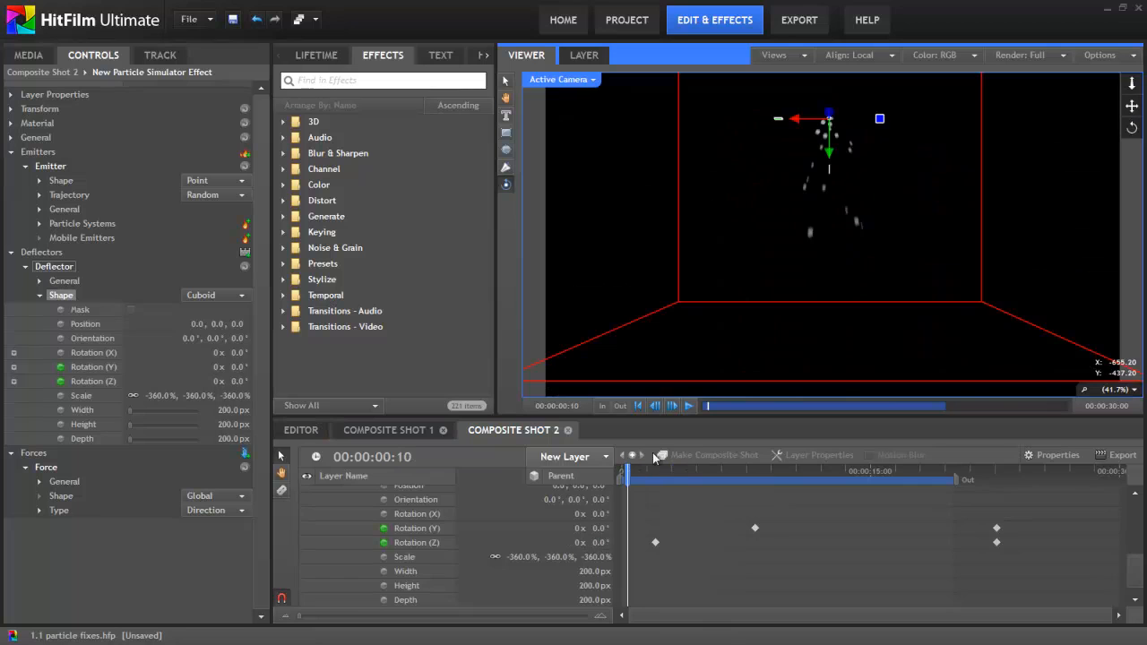
- Scrub through the camera view from four to six seconds to watch the splash
drag(708, 471, 647, 470)
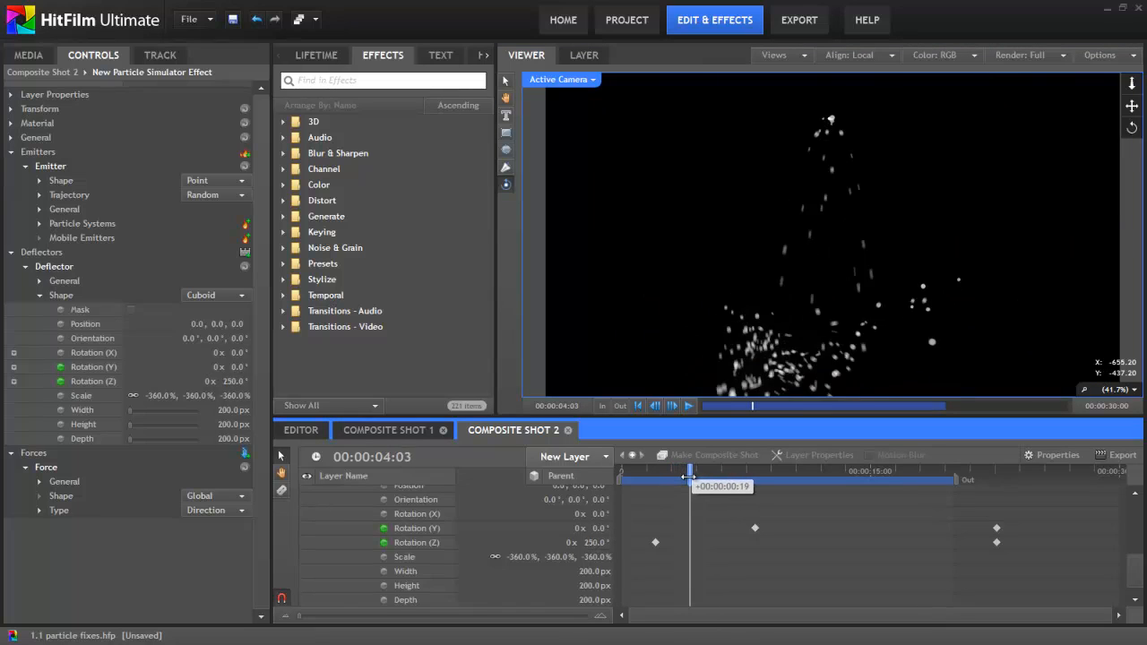
drag(690, 471, 722, 471)
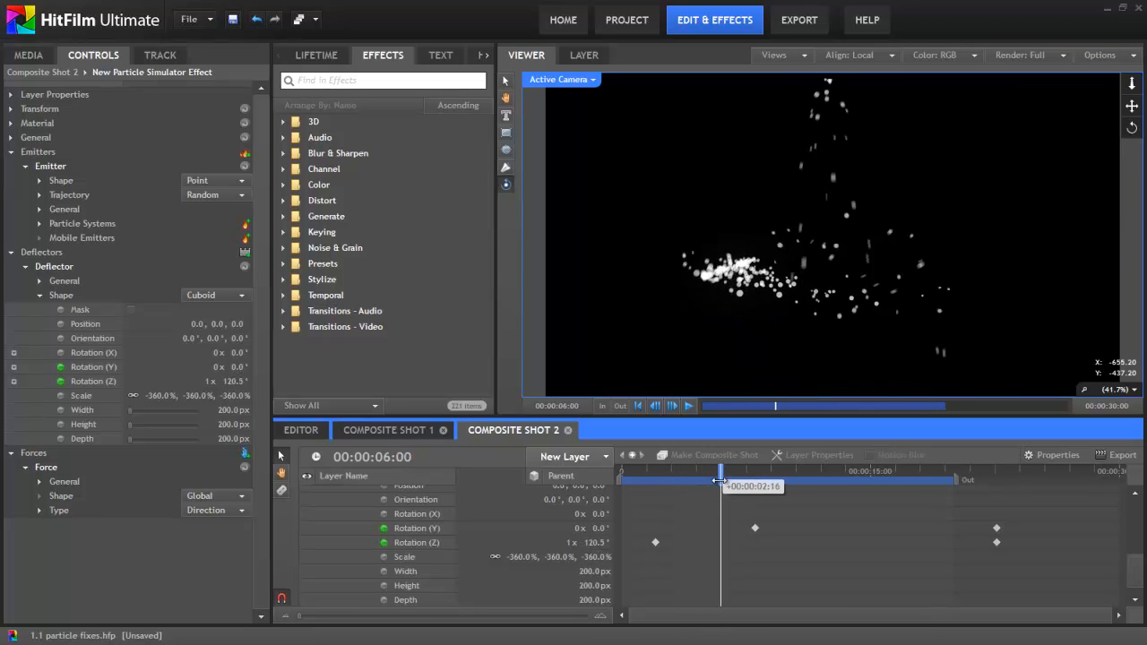